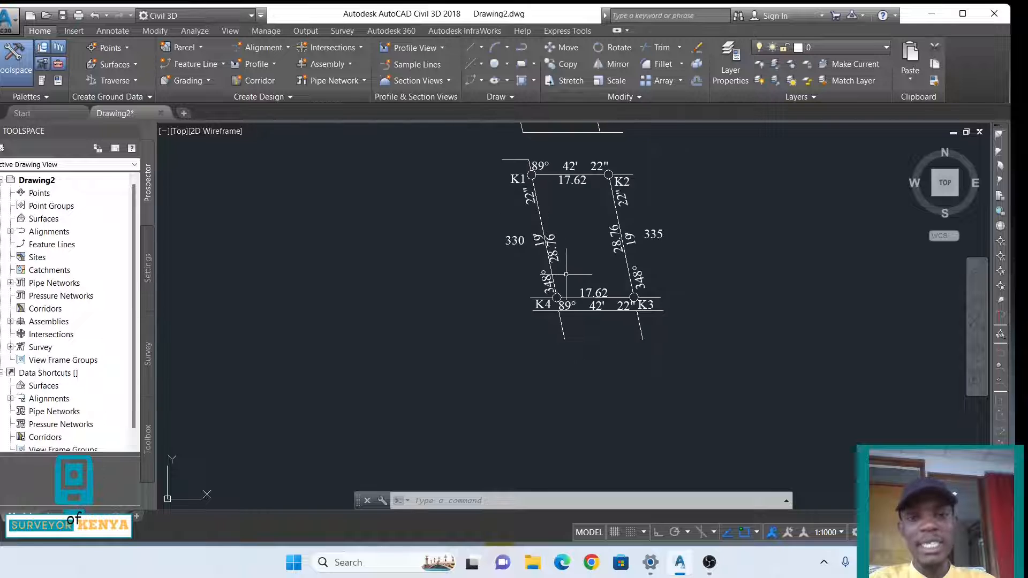
Zoom the view on the parcel's top boundary around corners K1 and K2
{"action": "scroll", "scroll_direction": "down", "scroll_amount": 3}
{"action": "type", "text": "DIST"}
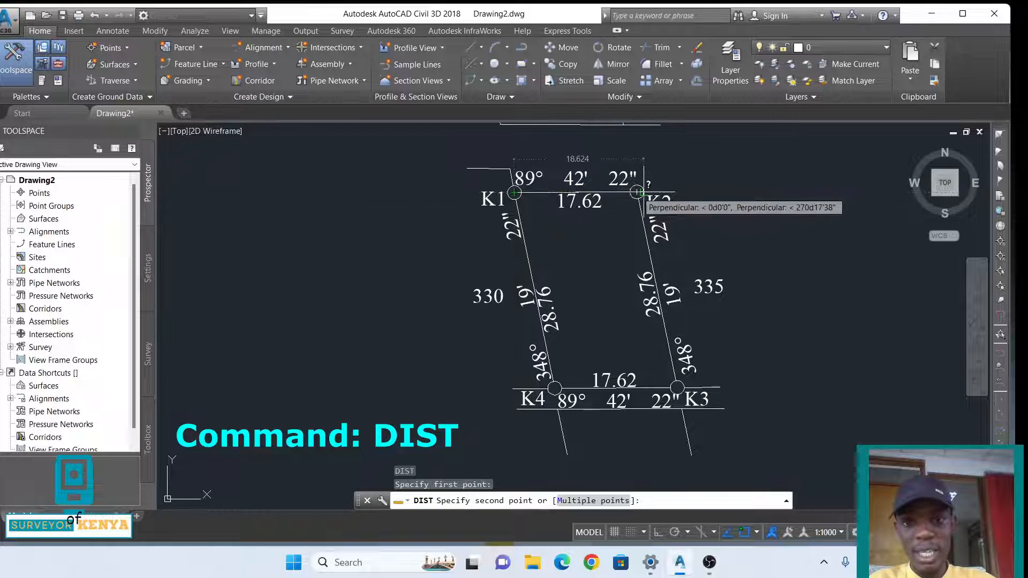
Complete the distance measurement by snapping the second point on corner K2
{"action": "left_click", "coordinate": [638, 193]}
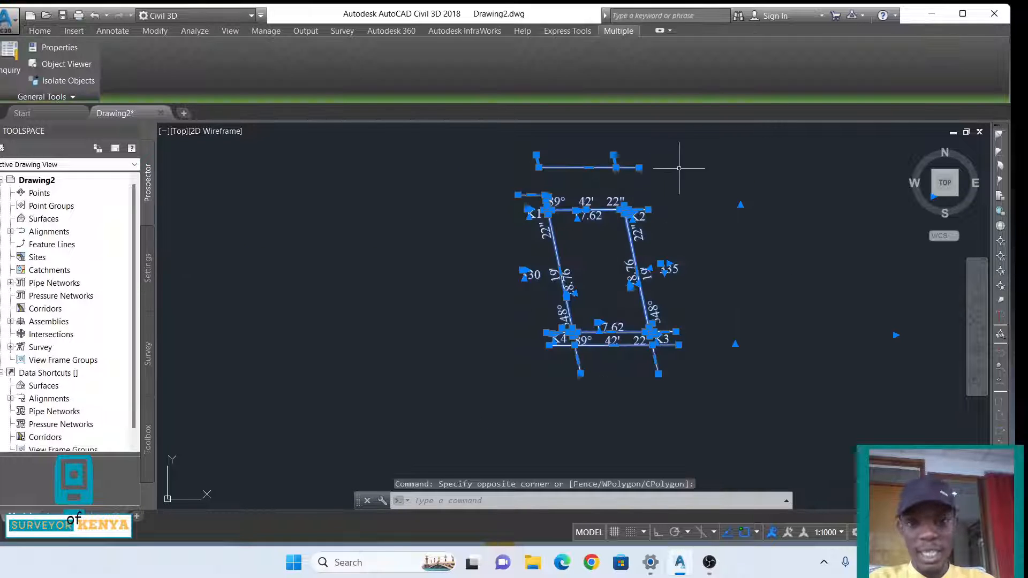
Scale the parcel plan by factor 4 about K4, so 17.62 becomes 70.48
{"action": "left_click", "coordinate": [512, 344]}
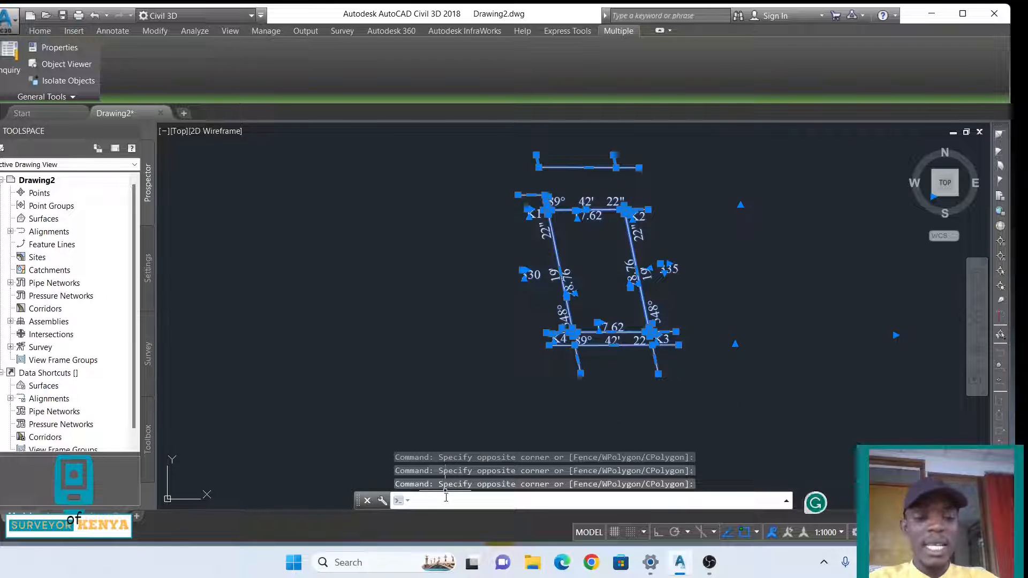
{"action": "type", "text": "SCALE Specify base point:"}
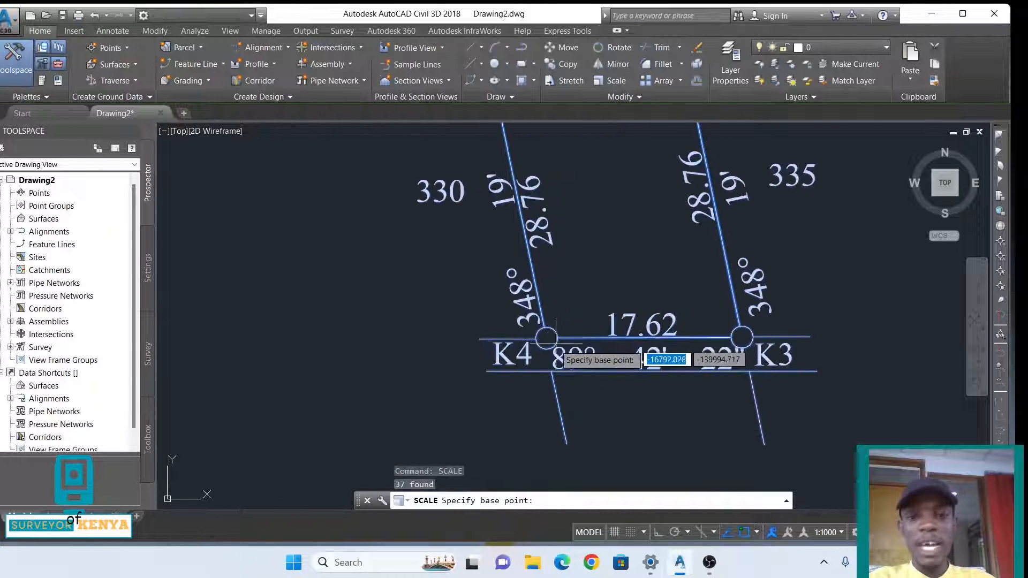
{"action": "left_click", "coordinate": [546, 337]}
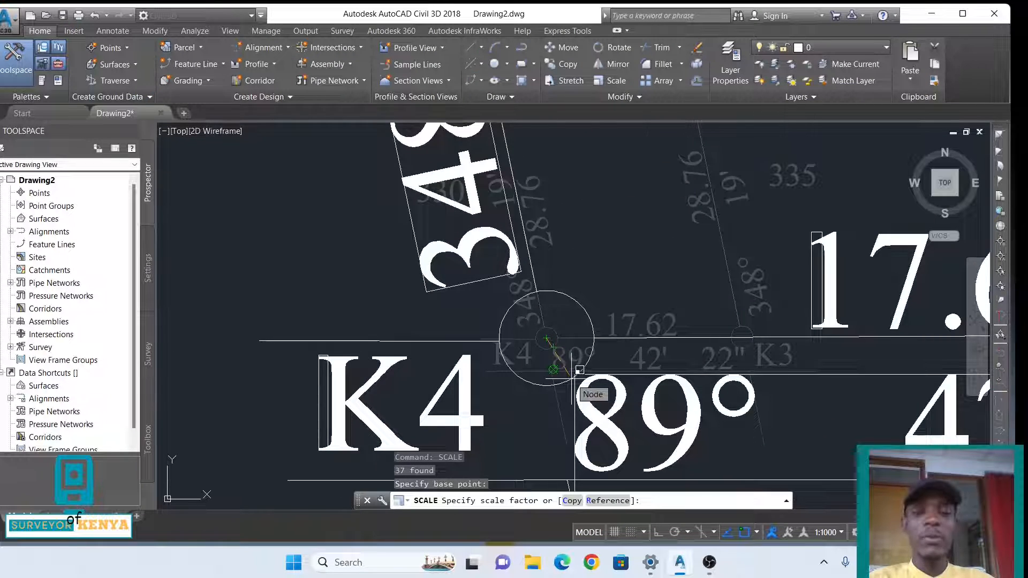
{"action": "type", "text": "4"}
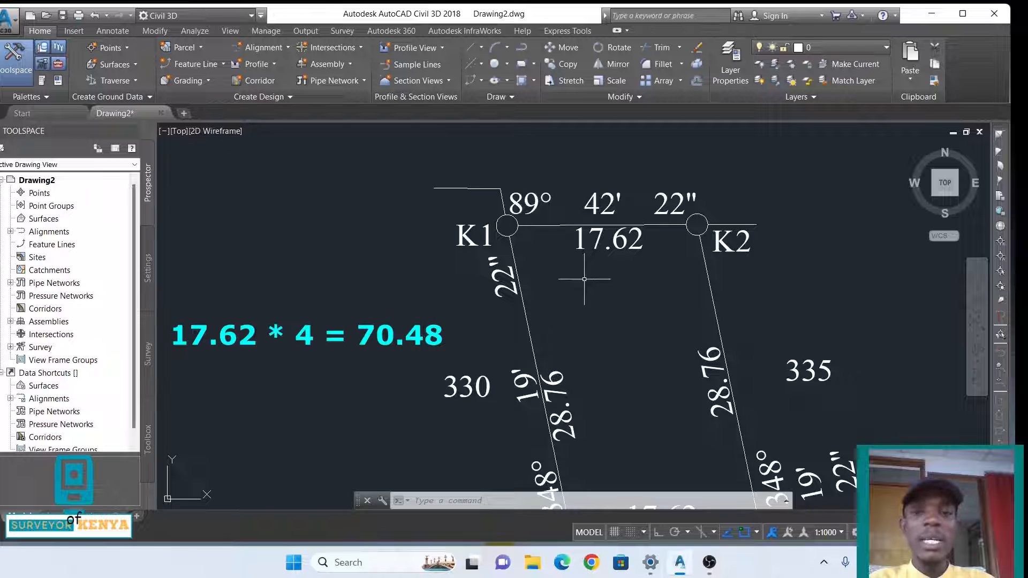
Start the DIST command to check the enlarged parcel's lengths
{"action": "type", "text": "DI"}
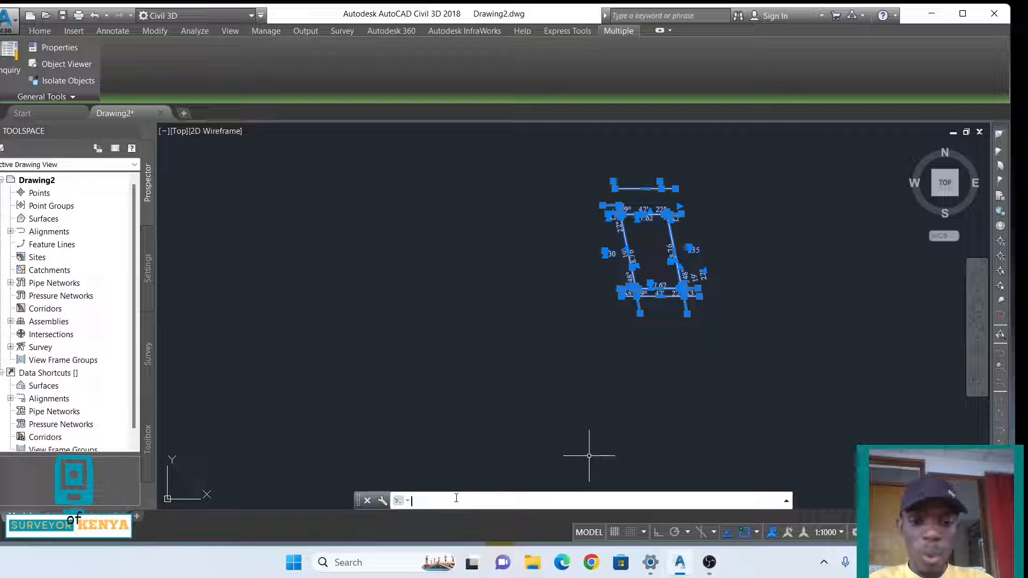
Scale the enlarged parcel plan by 0.25 about corner K4
{"action": "type", "text": "s"}
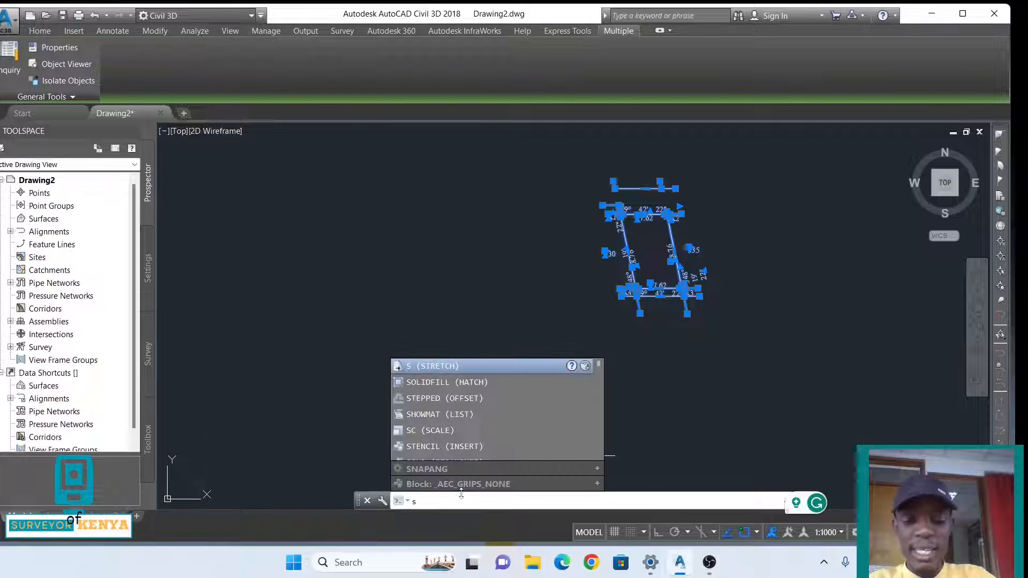
{"action": "type", "text": "SCALE"}
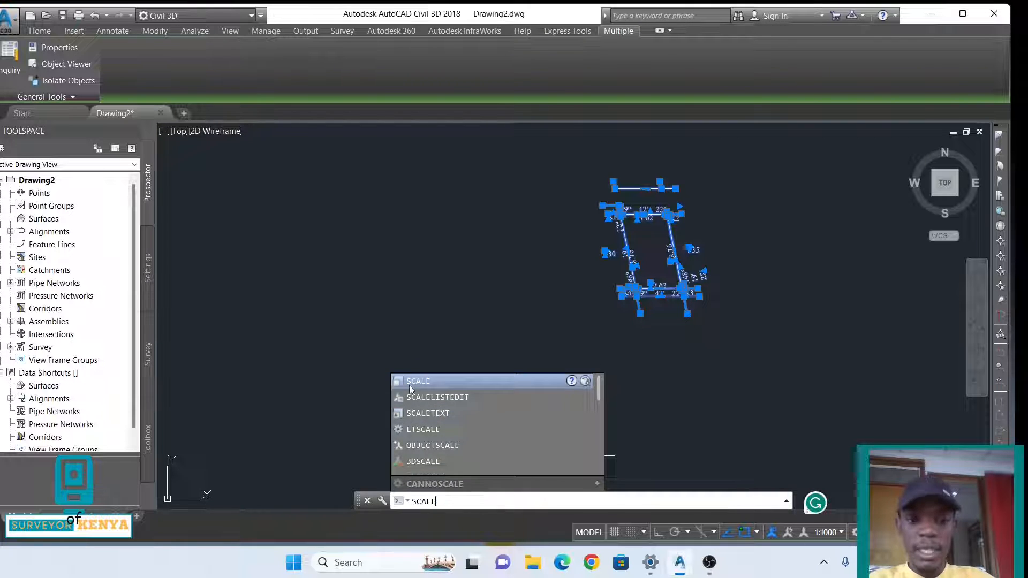
{"action": "left_click", "coordinate": [418, 381]}
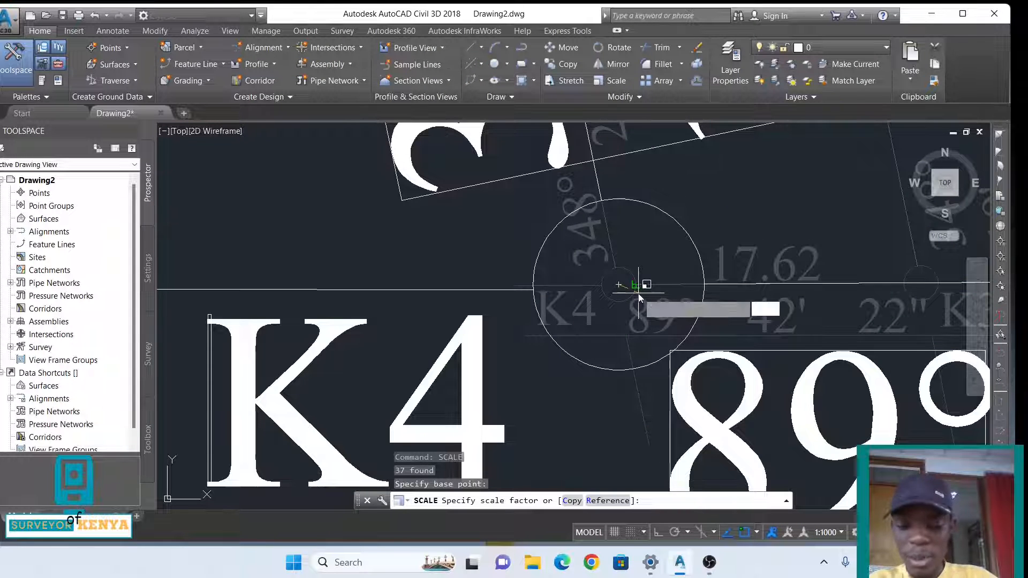
{"action": "type", "text": "0.25"}
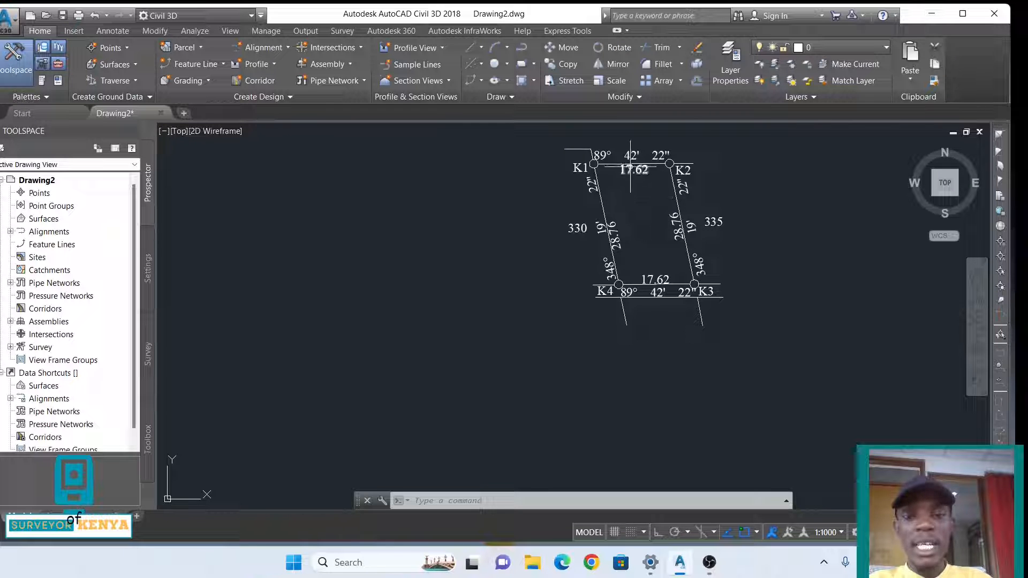
Measure from node K1 to node K2 with DI, reading 17.624
{"action": "type", "text": "DI"}
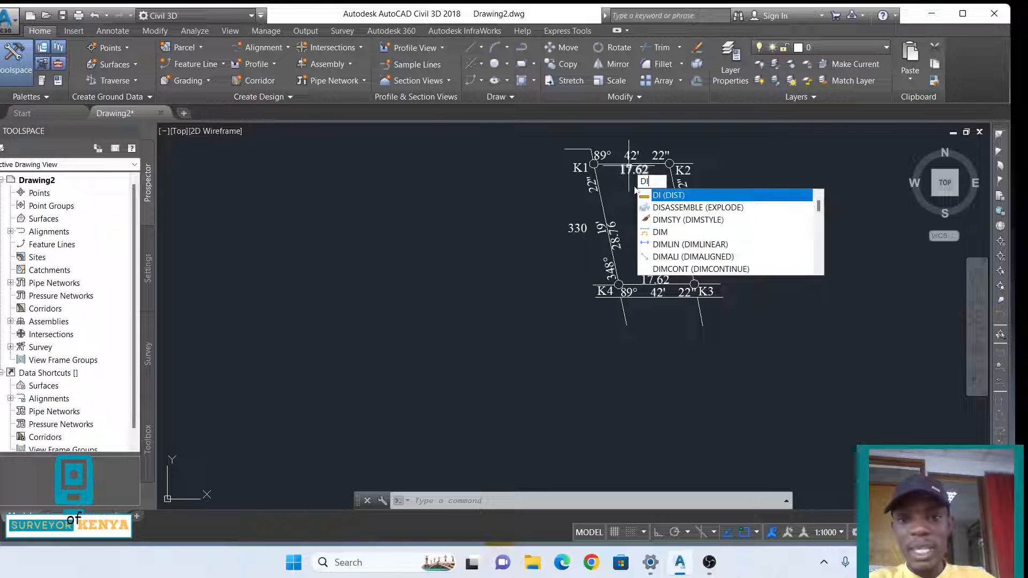
{"action": "left_click", "coordinate": [668, 195]}
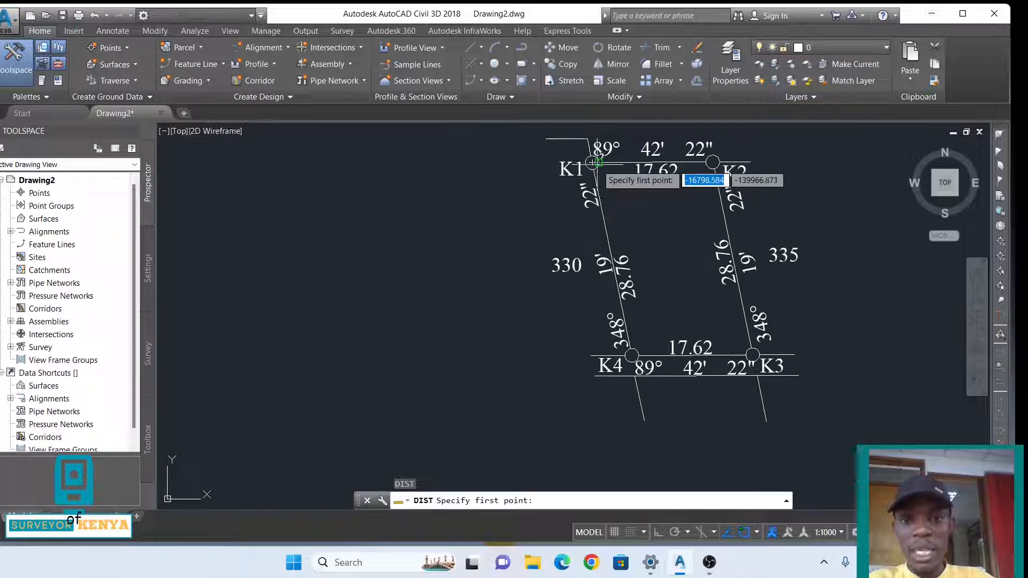
{"action": "left_click", "coordinate": [596, 161]}
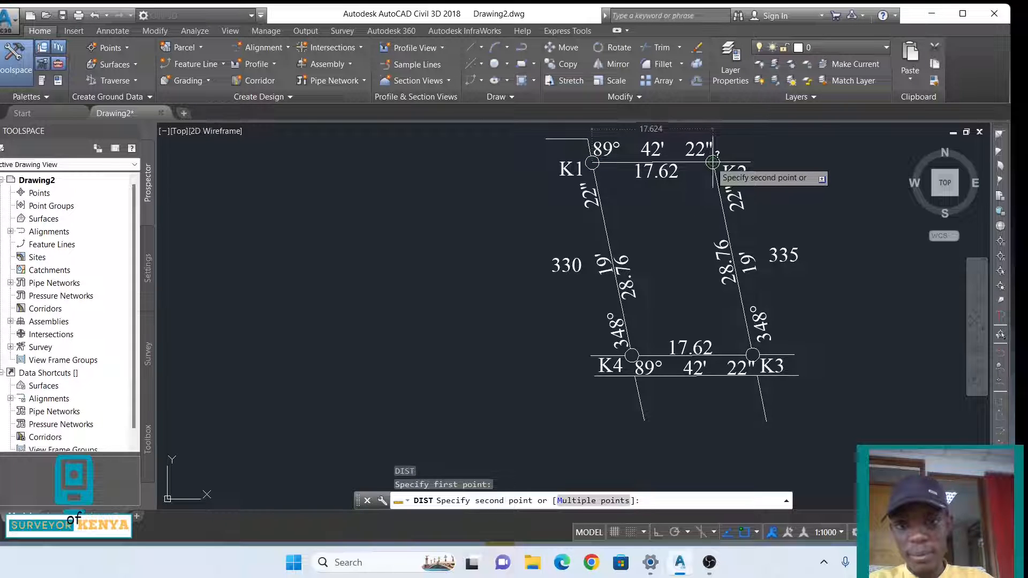